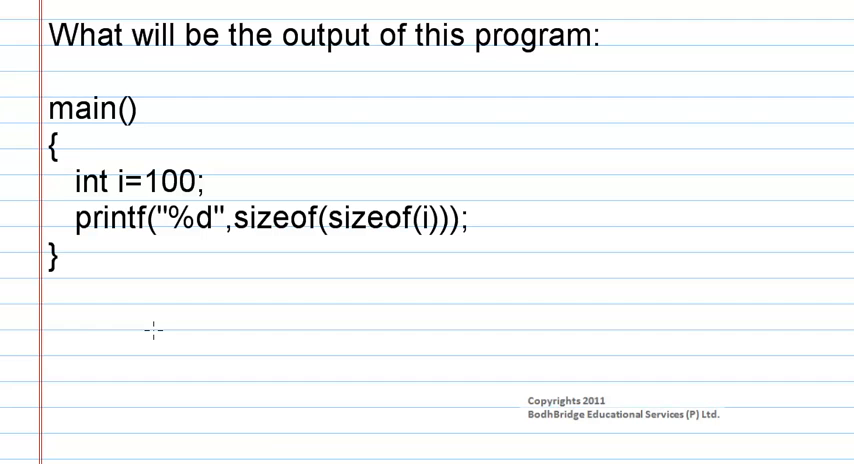
mouse_move(477, 249)
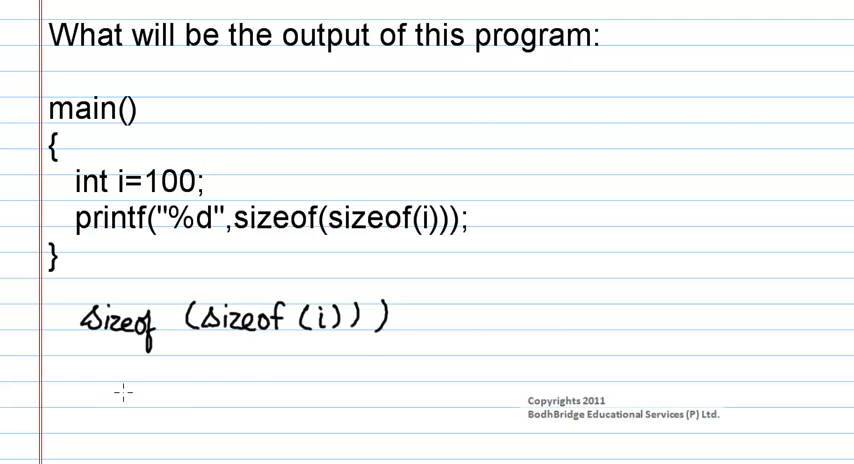
text(Siz)
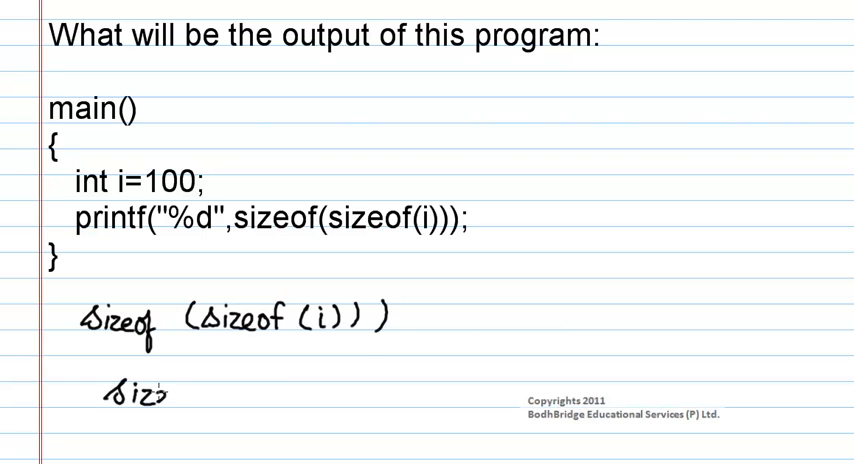
text(sizeof (i) ⇒)
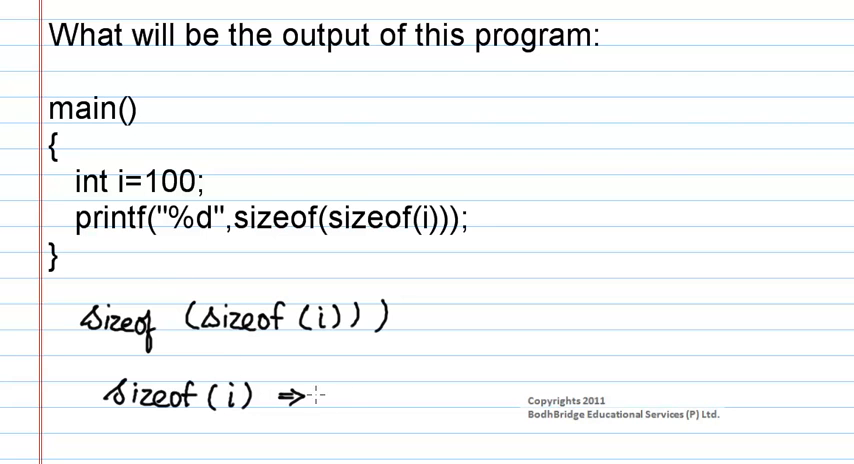
text(2)
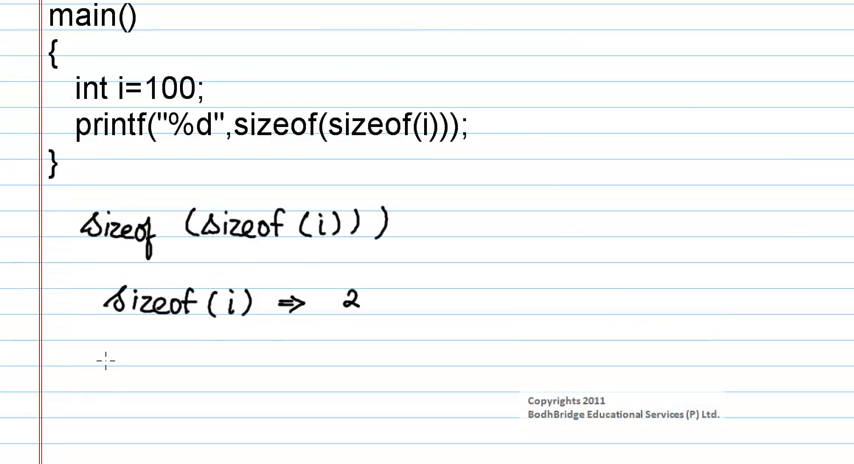
text(siz)
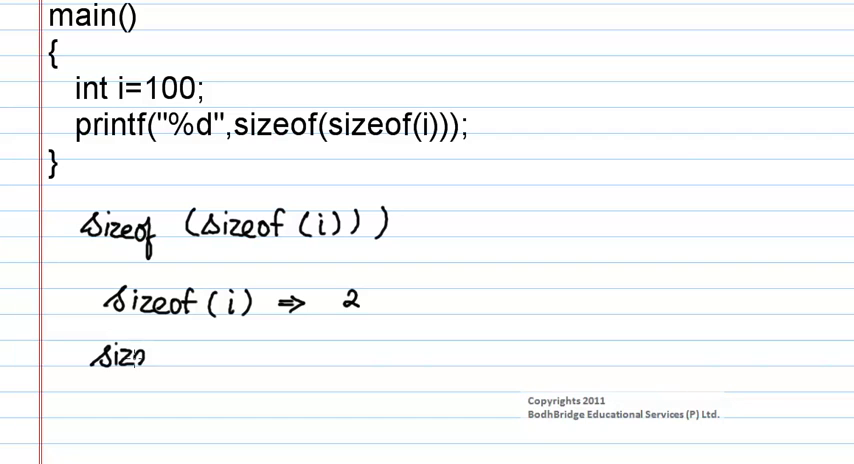
text(sizeof (2 ) =)
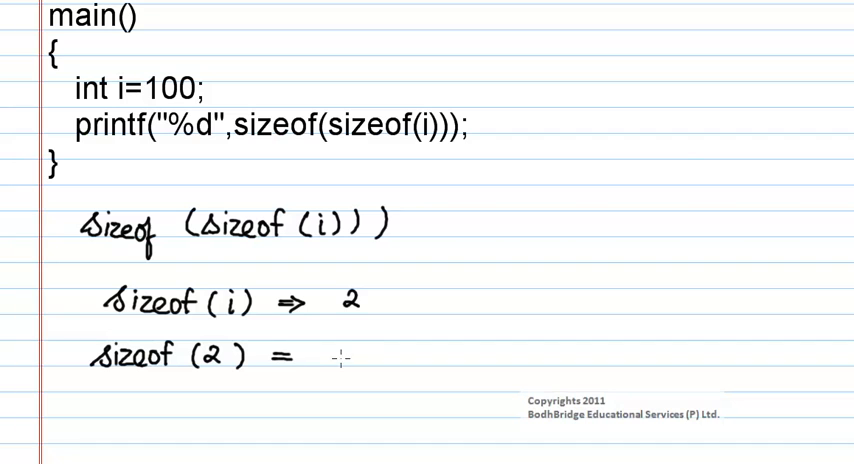
text(2)
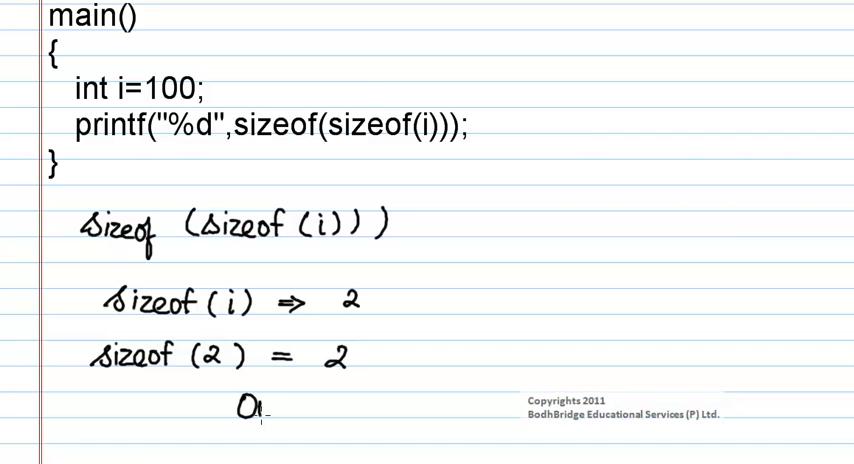
text(Outpu)
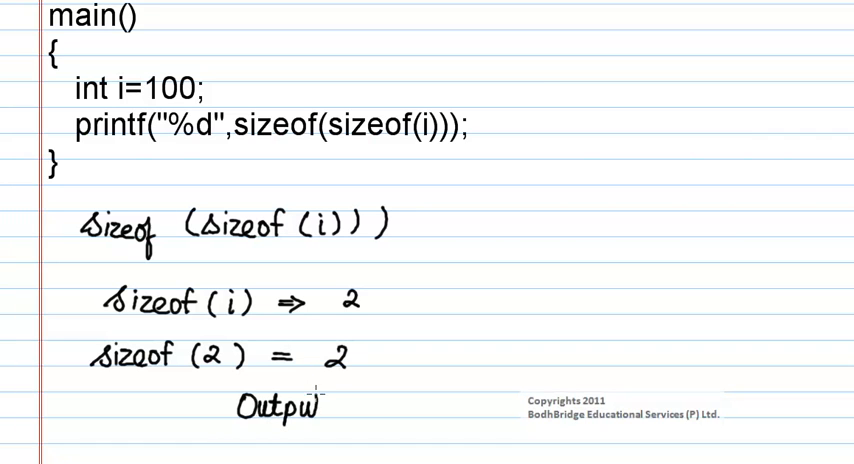